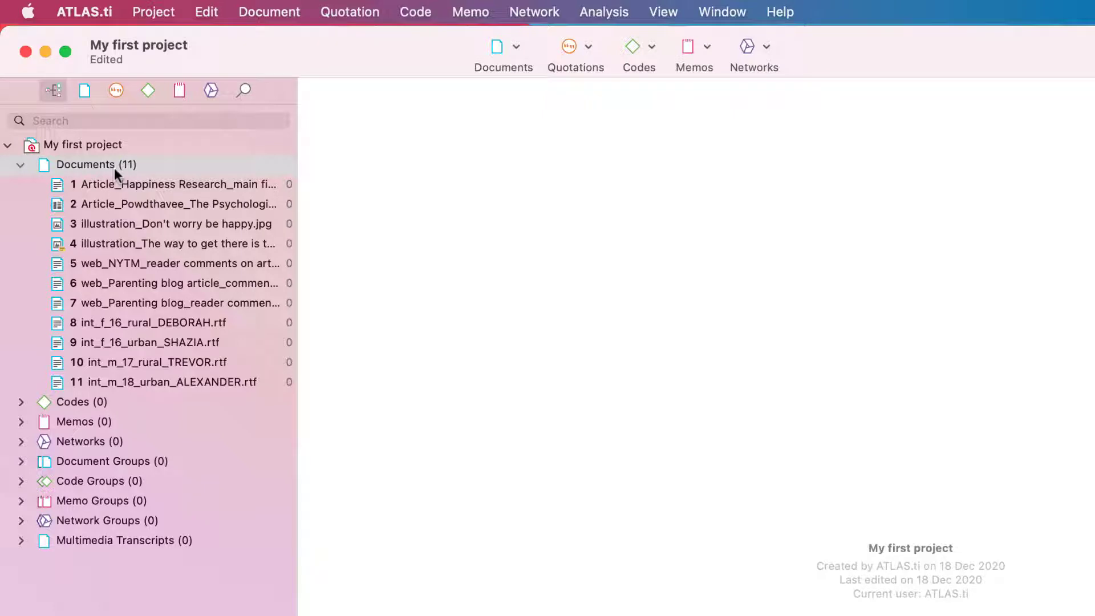
mouse_move(112, 174)
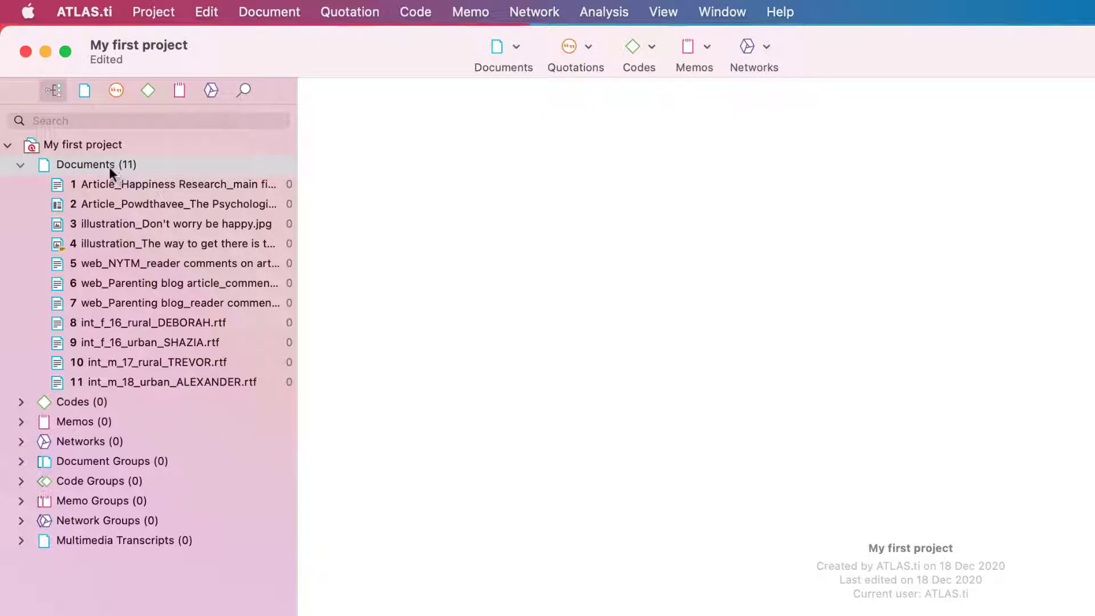
mouse_move(281, 37)
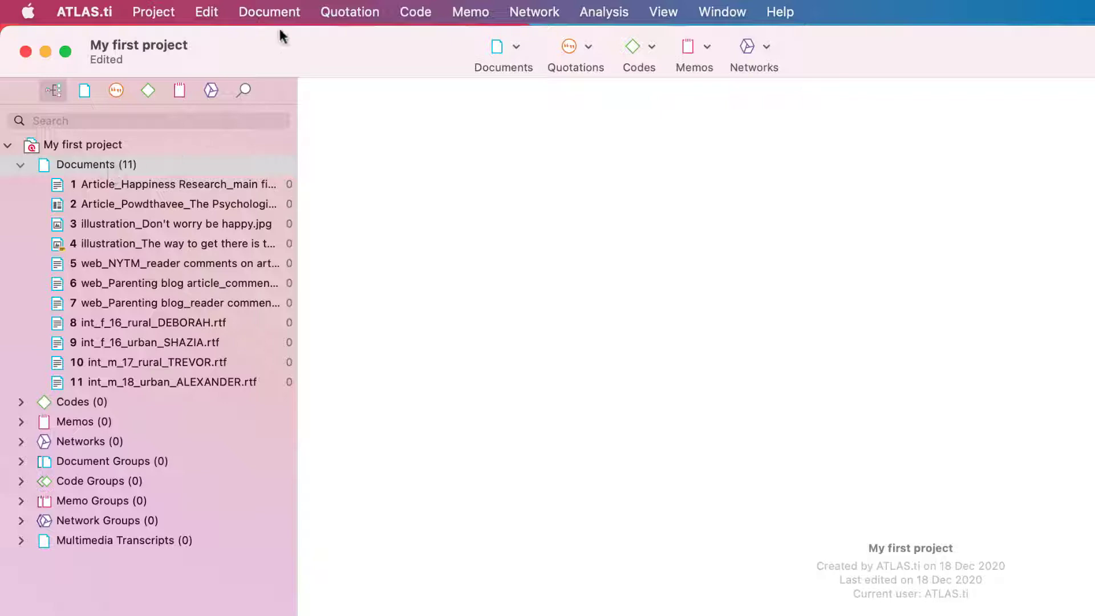
Show the Document Manager and preview the second illustration and the rural female interview (DEBORAH)
left_click(269, 12)
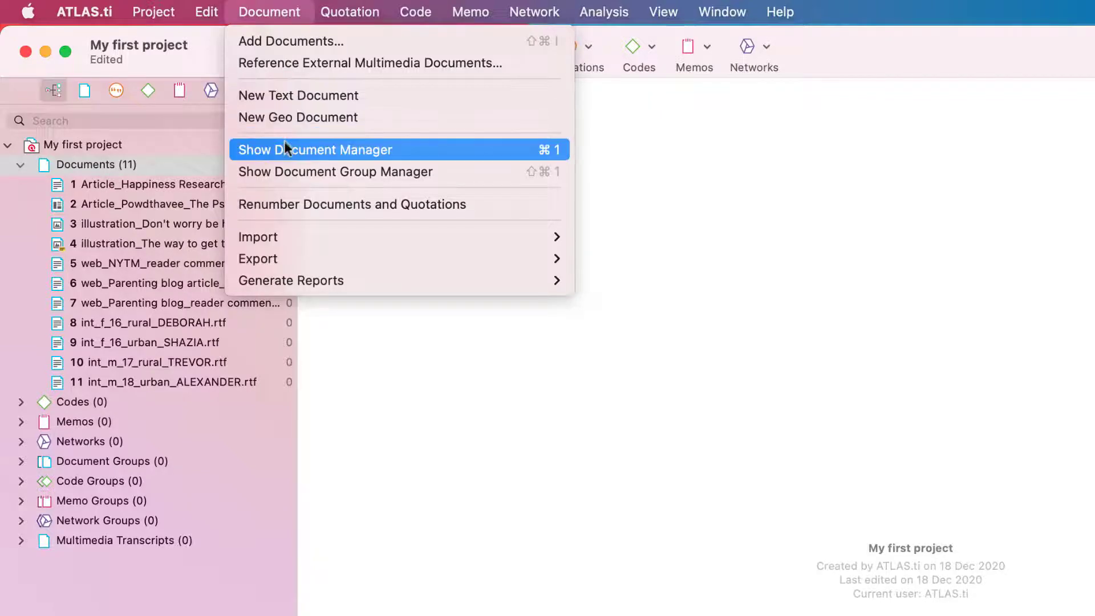
left_click(315, 150)
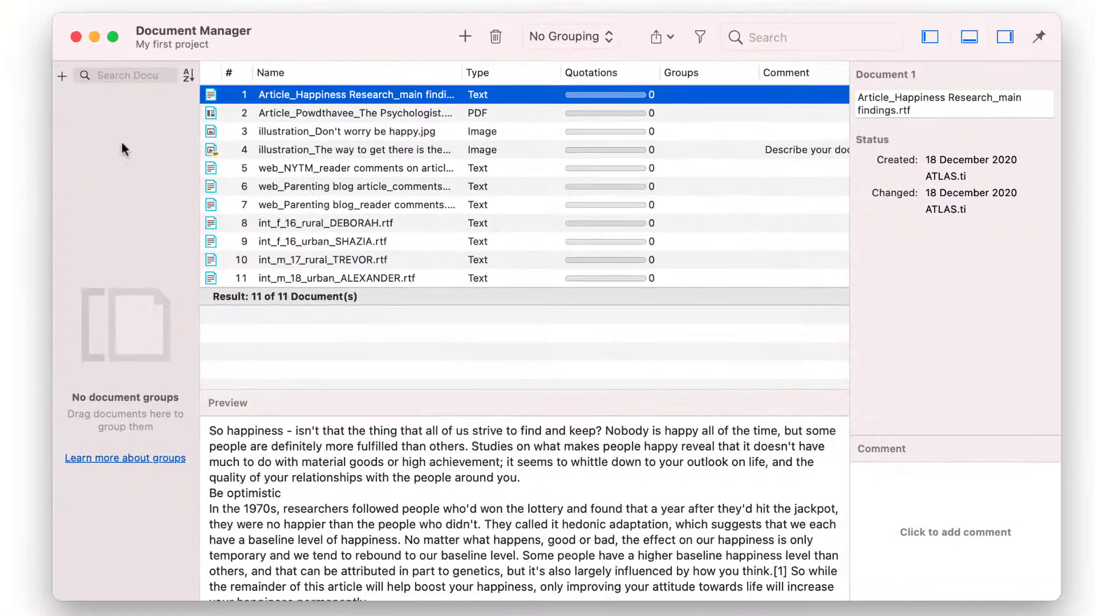
left_click(348, 131)
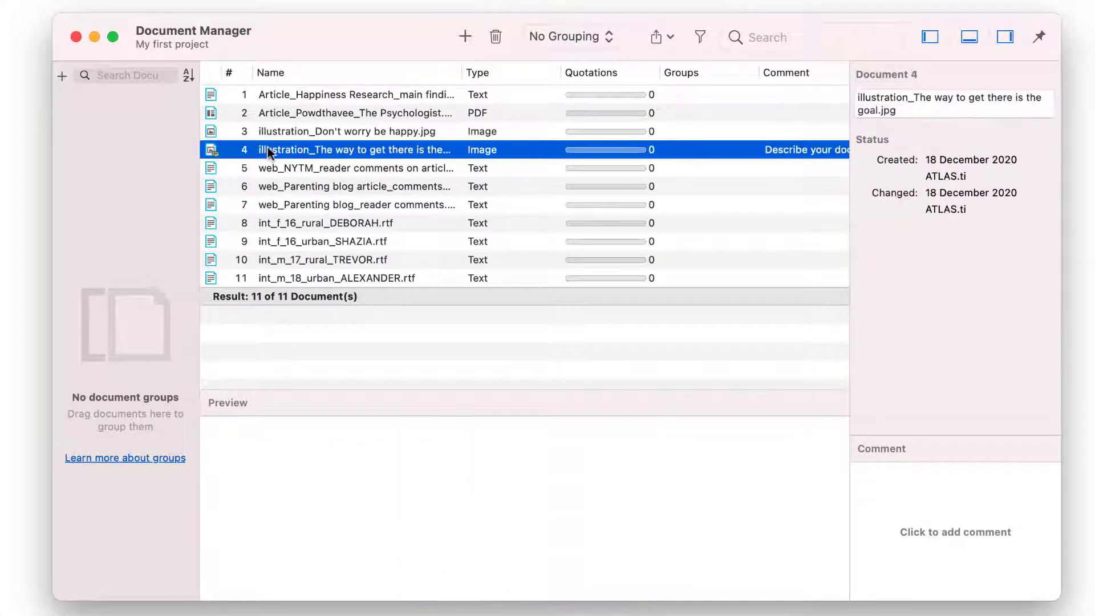
left_click(324, 223)
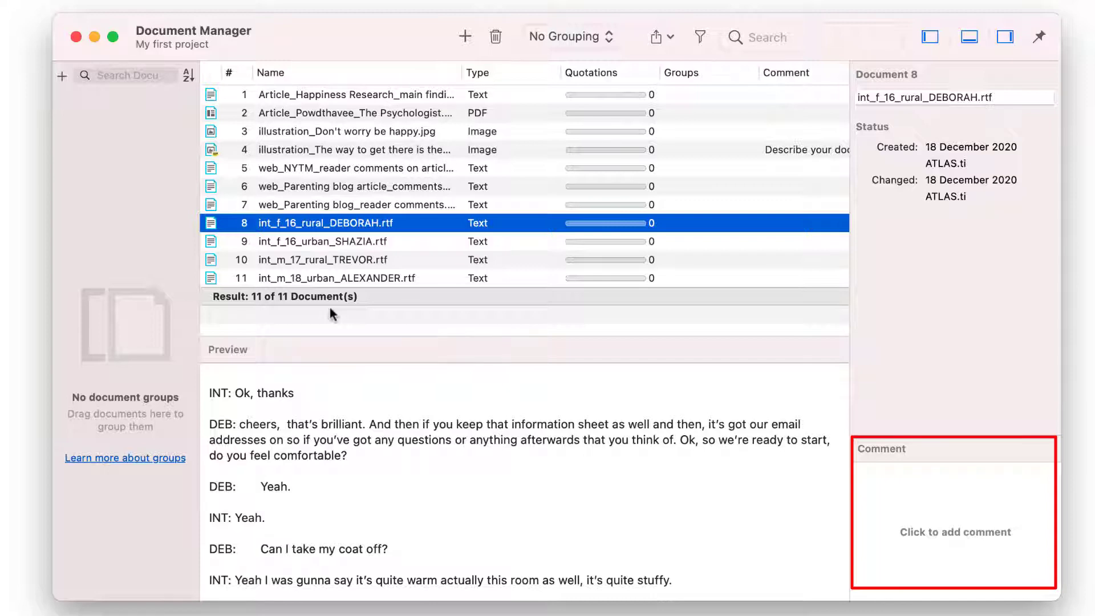
Group the two article documents into a new 'research articles' document group
left_click(354, 94)
type("research a")
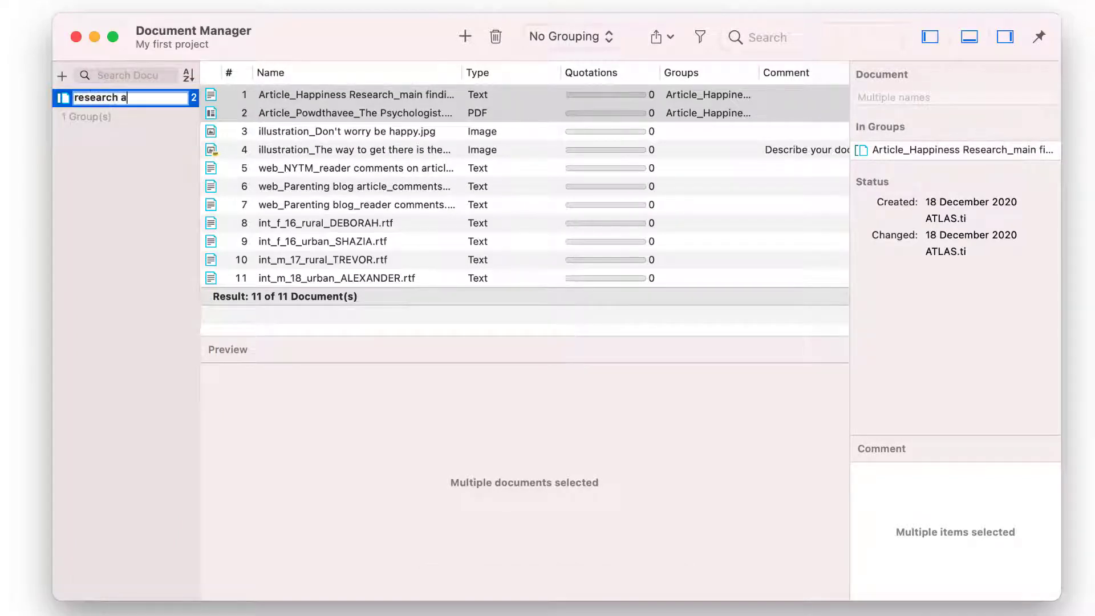
type("rticles")
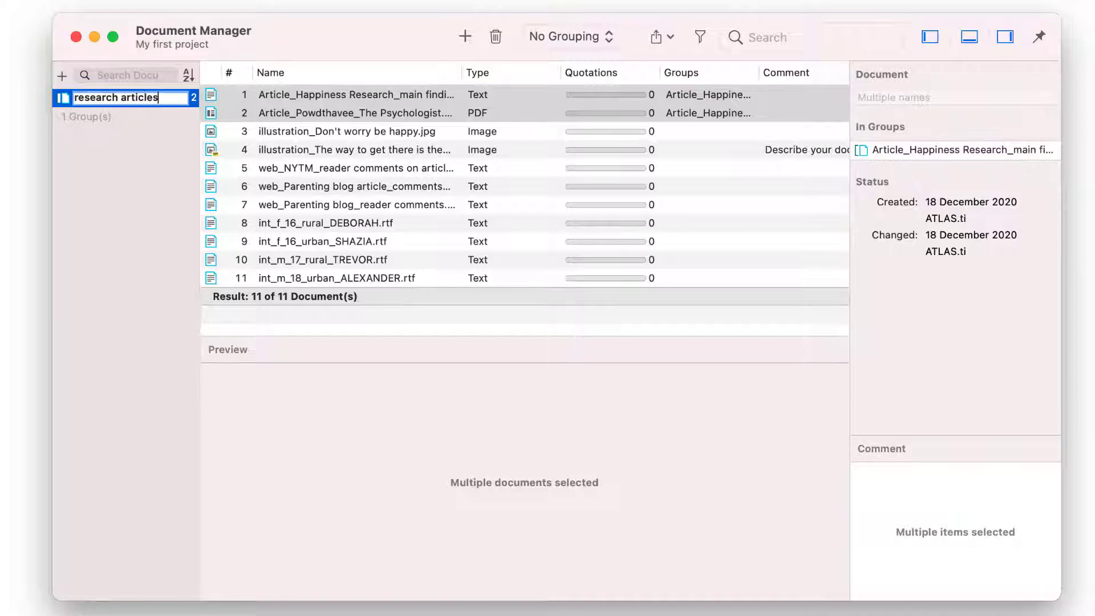
Group the two illustration documents into a new 'images' document group
left_click(347, 130)
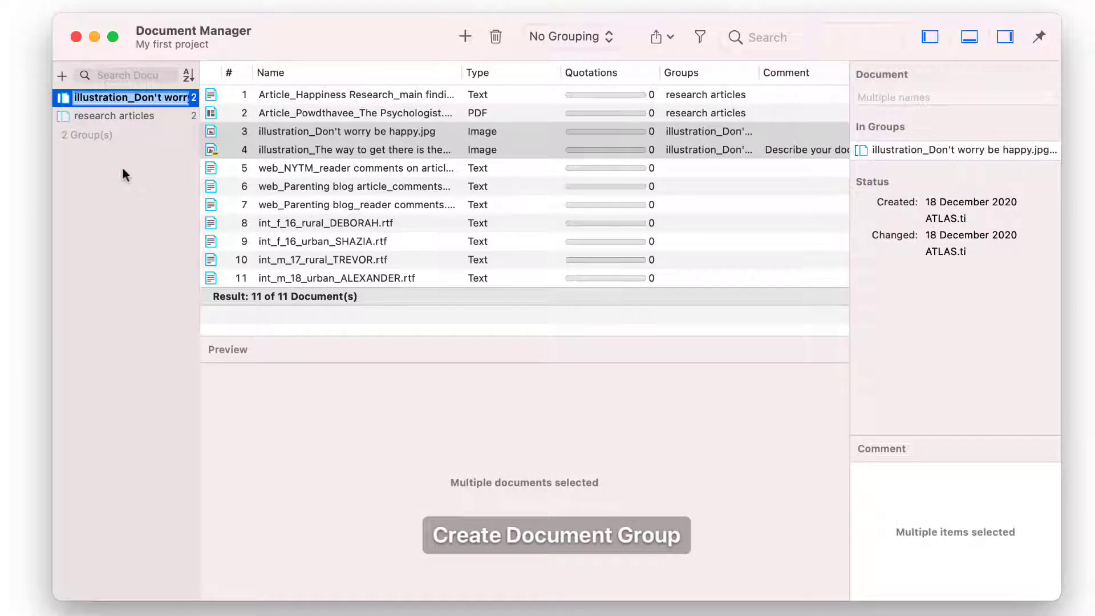
type("images")
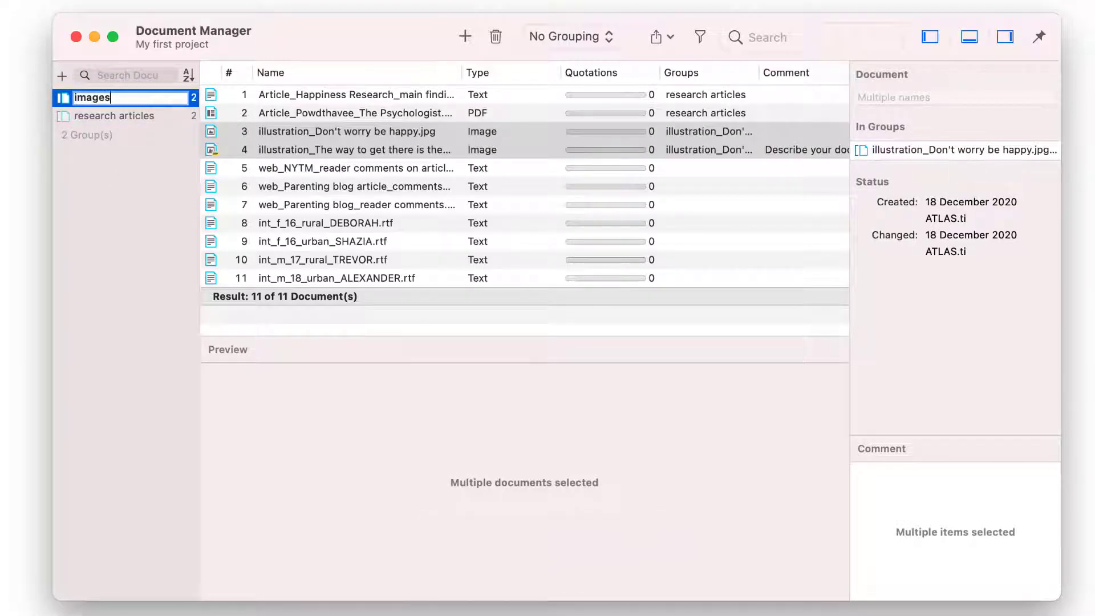
left_click(356, 168)
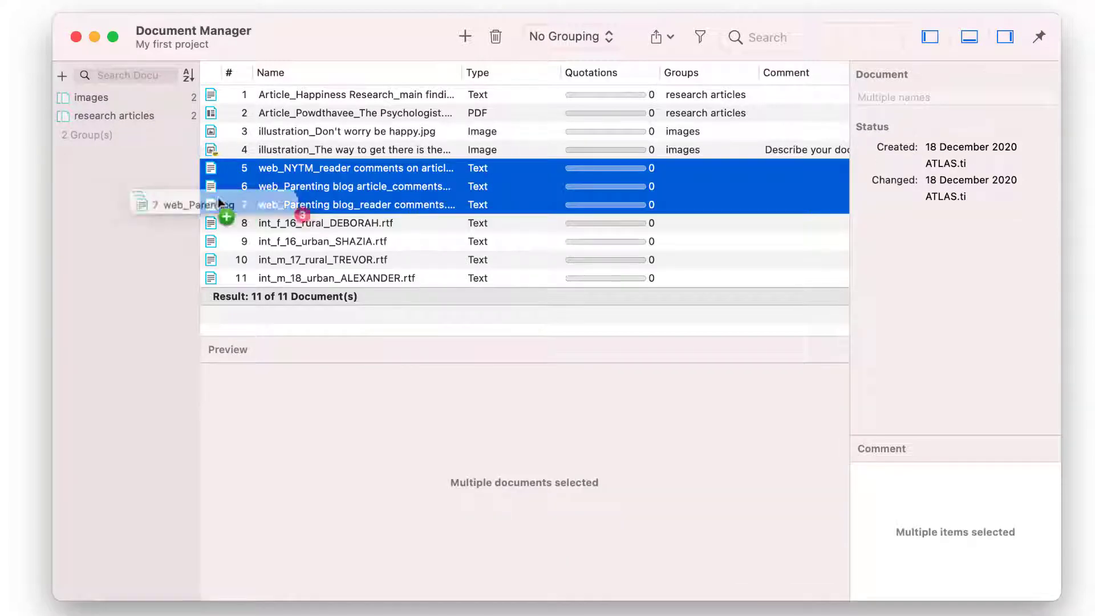
Create a 'web' group from the three web documents and 'interviews' from the four interviews
left_click_drag(196, 203, 126, 97)
type("web")
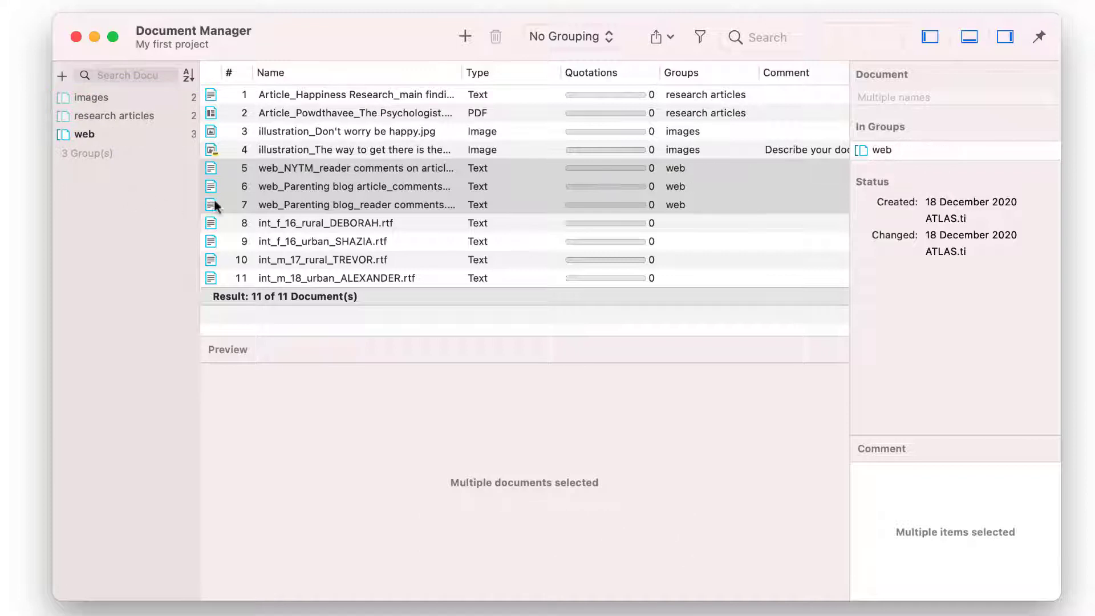
left_click(325, 223)
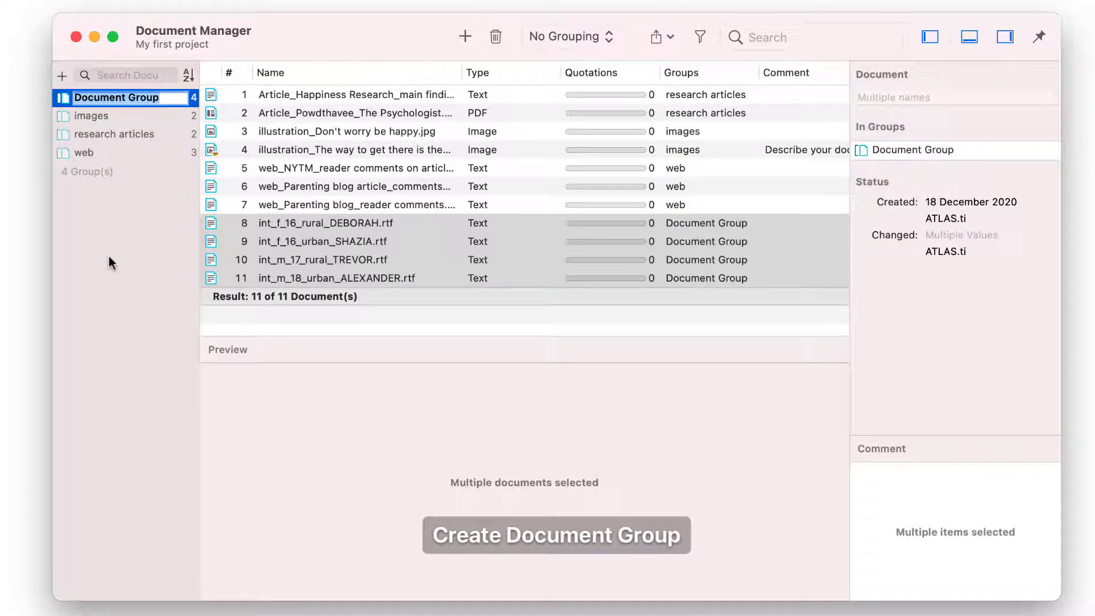
type("interviews")
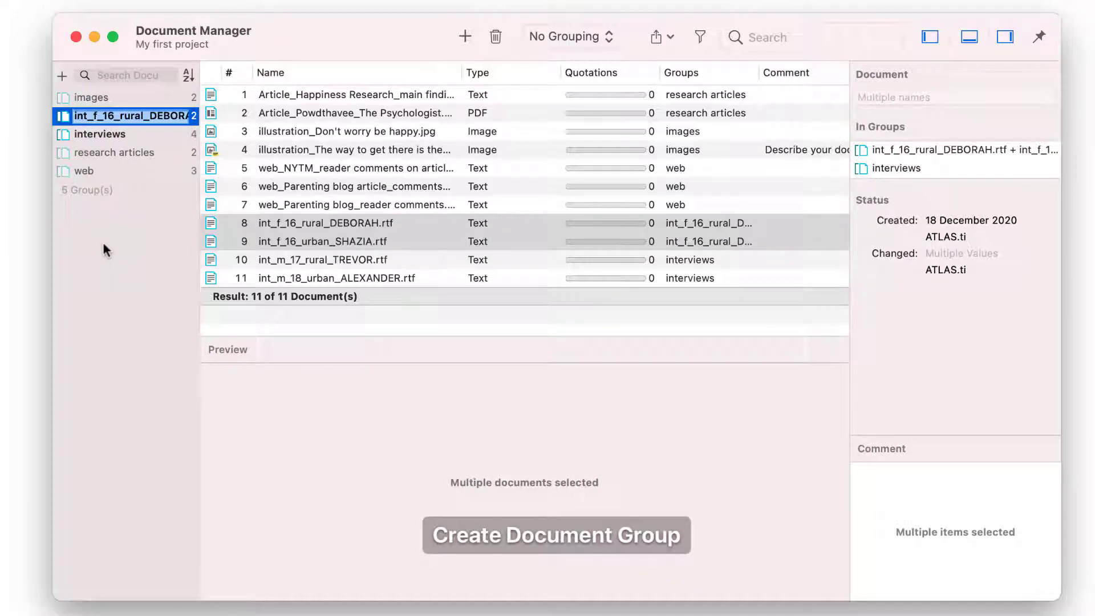
Create gender and location groups named 'gender: female/male' and 'location: rural/urban'
type("gender")
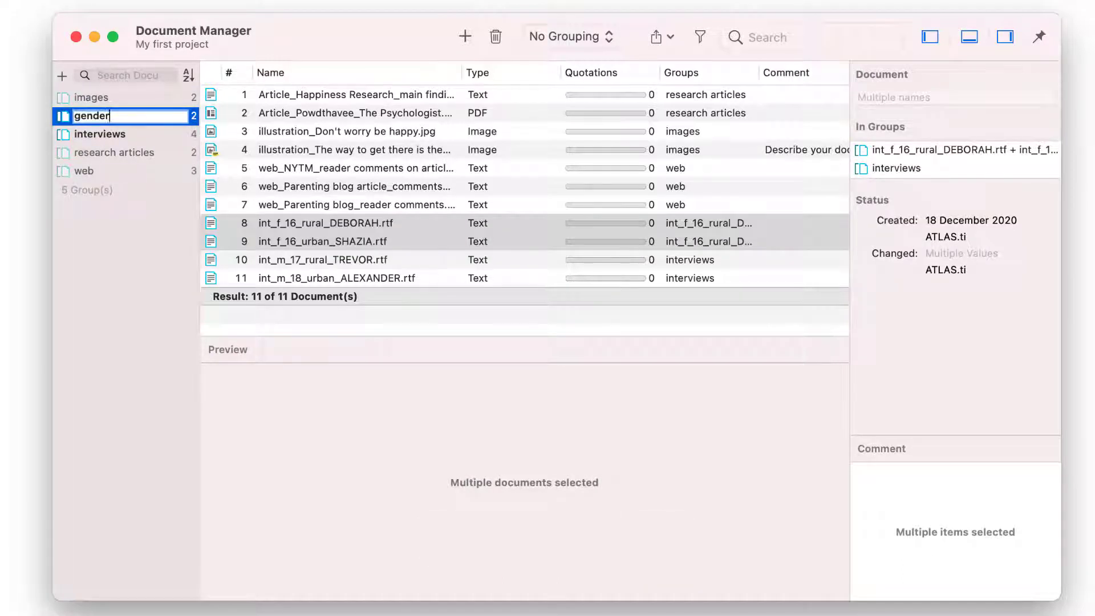
type(": female")
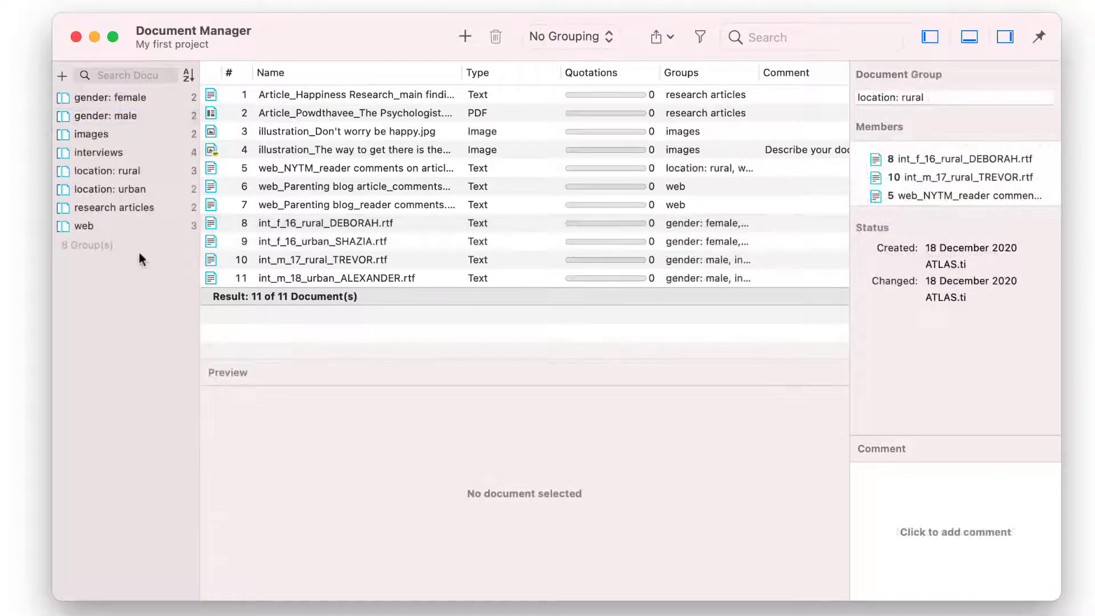
Filter by 'gender: male', check the interviews' memberships, then filter by 'location: rural'
left_click(108, 116)
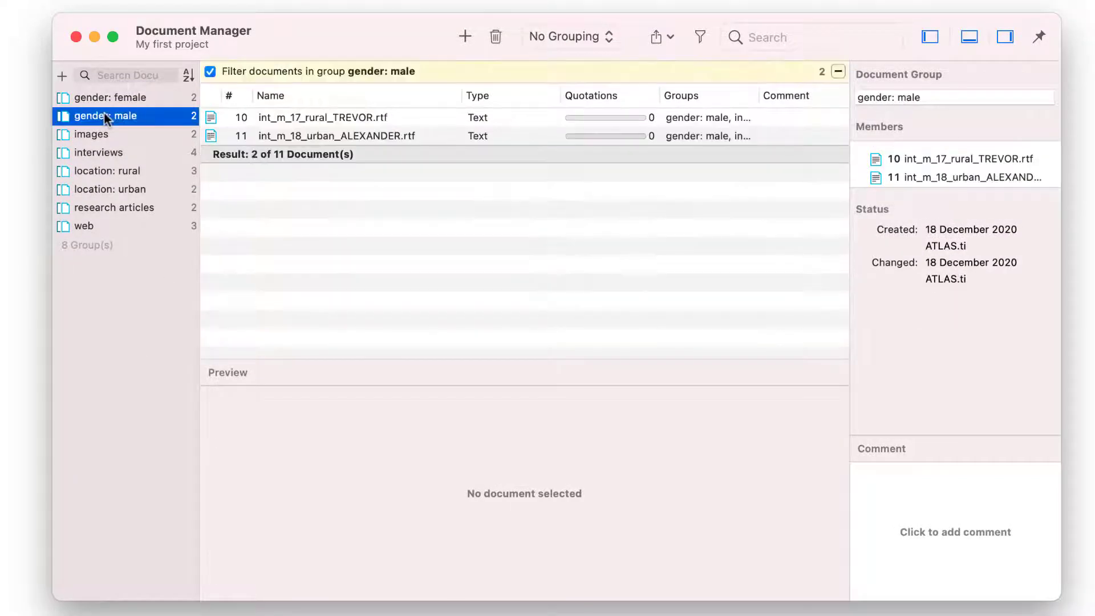
mouse_move(98, 142)
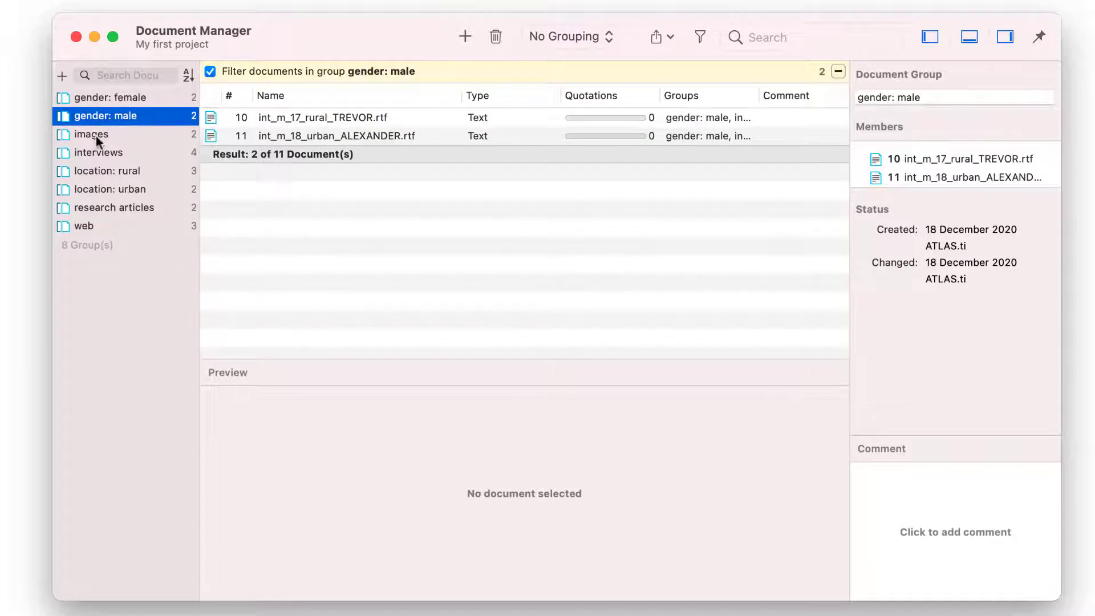
left_click(91, 133)
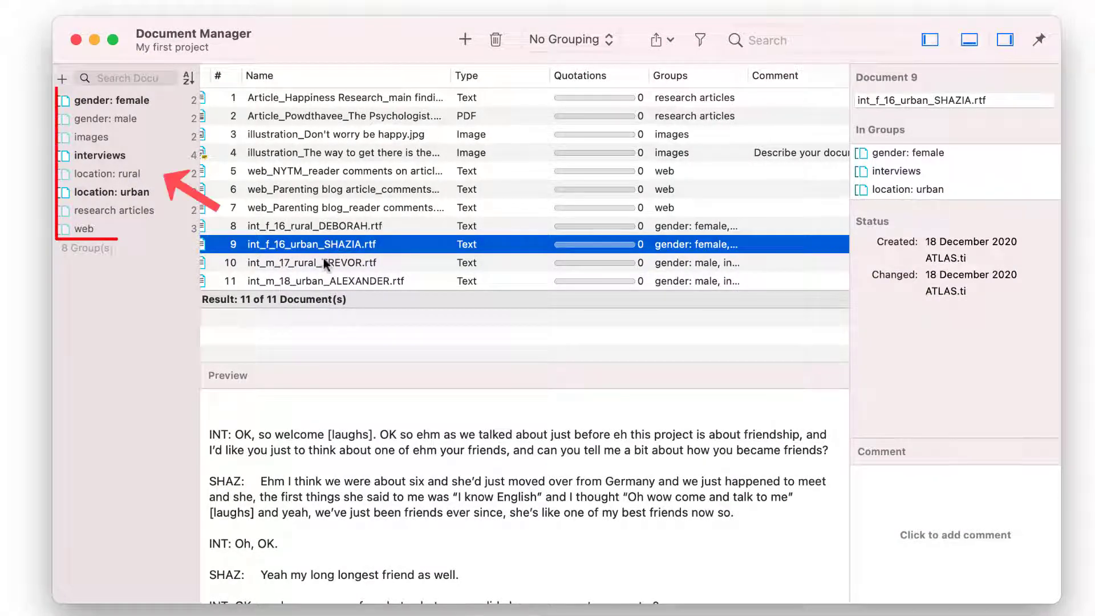
left_click(311, 262)
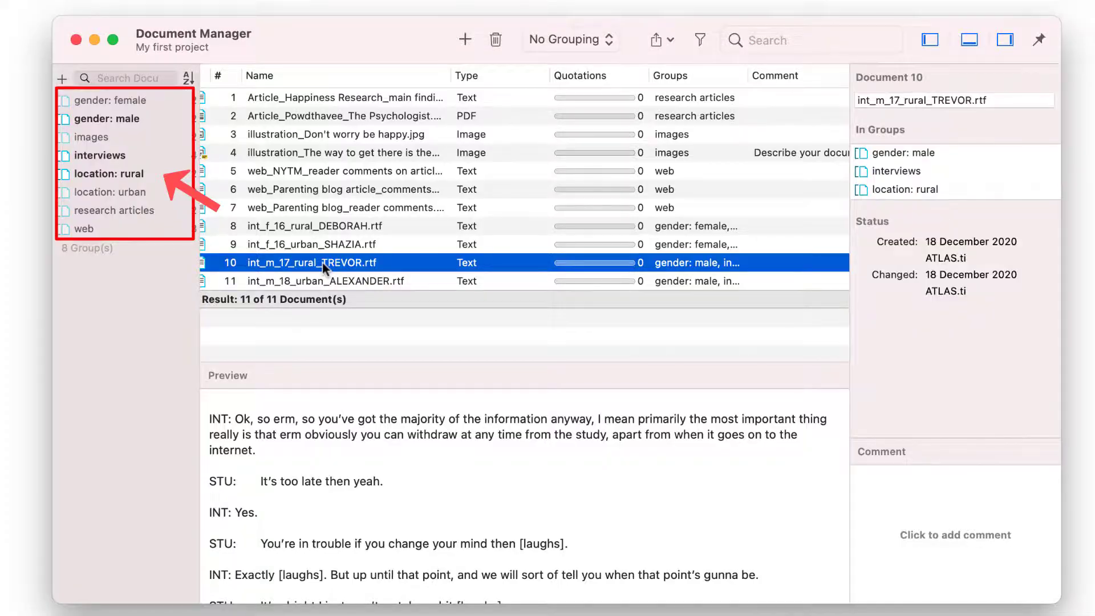
left_click(108, 173)
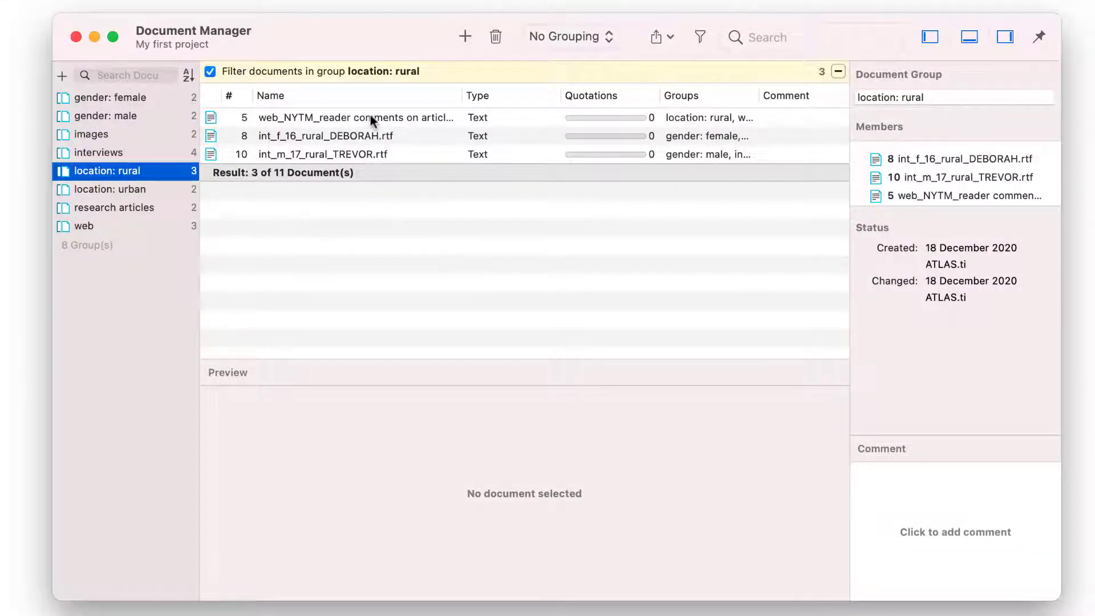
Remove the web_NYTM comments document from 'location: rural' and clear the group filter
right_click(355, 116)
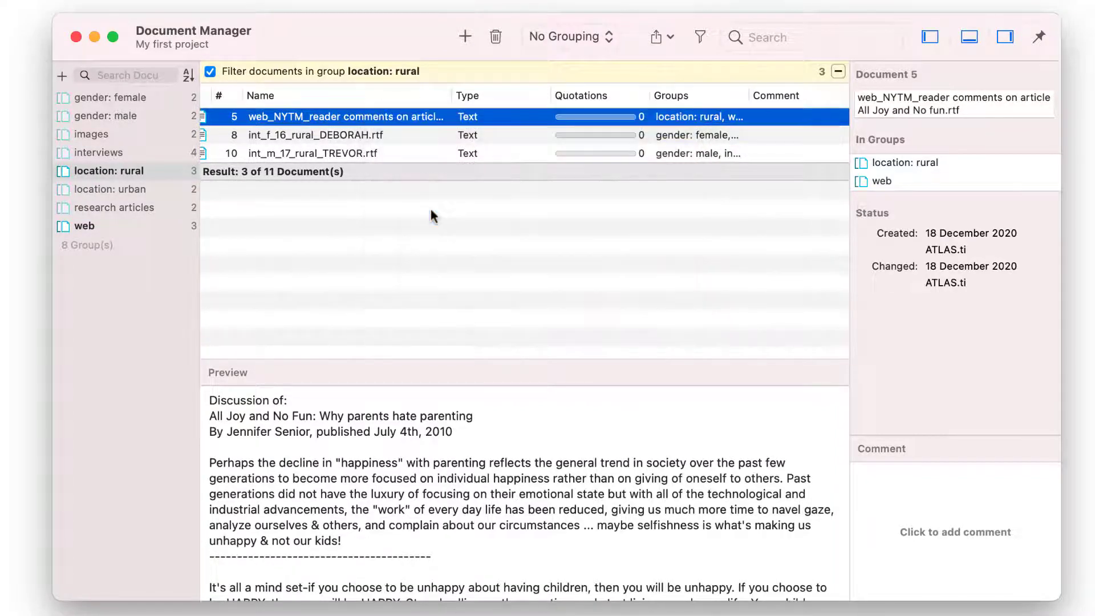
left_click(837, 71)
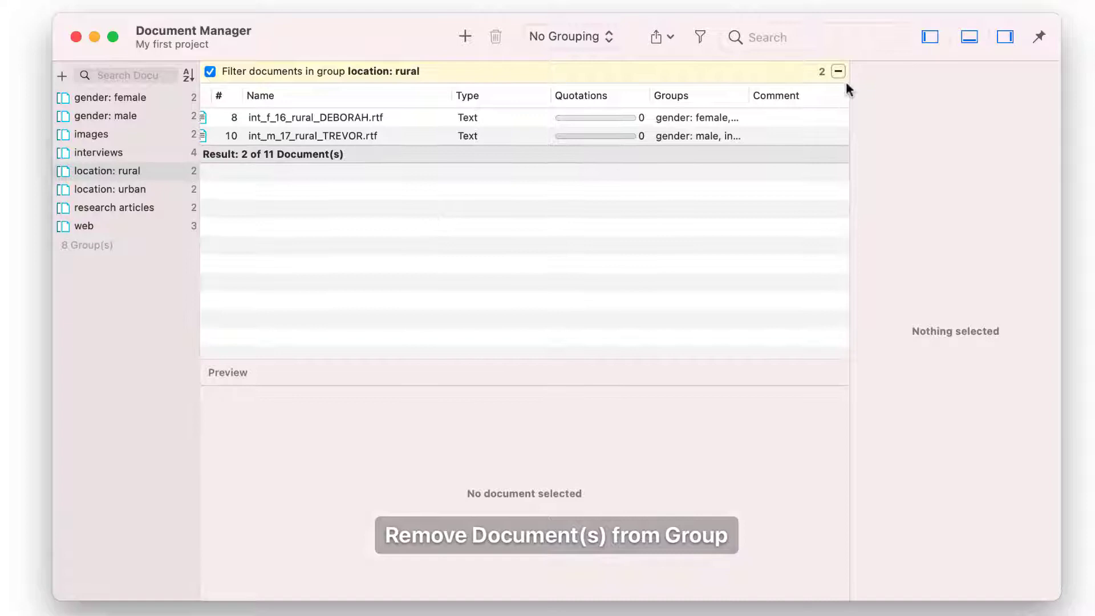
left_click(838, 71)
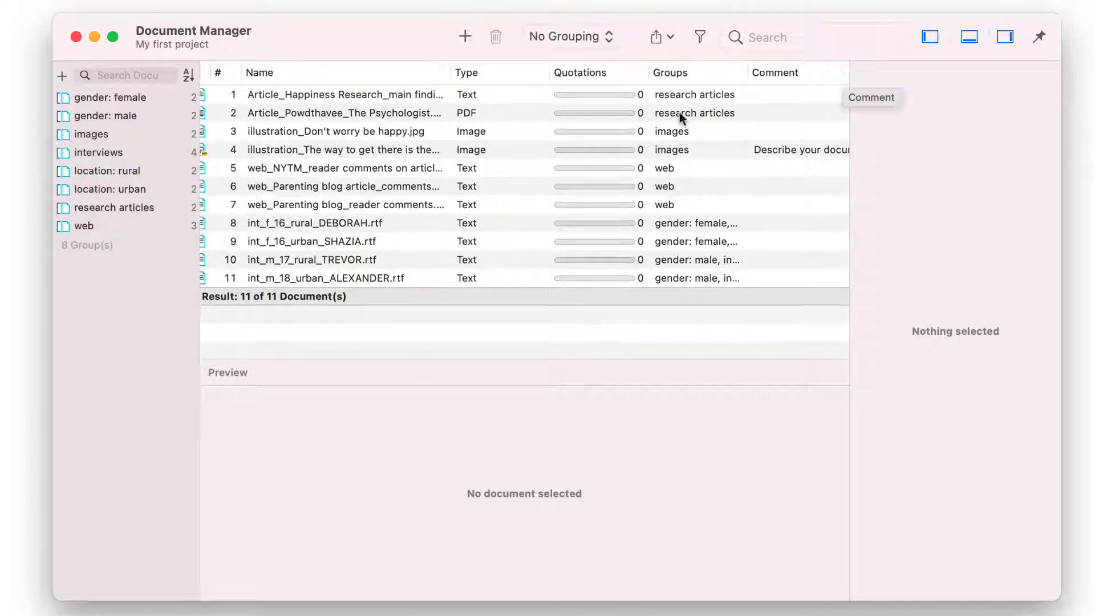
Filter on 'gender: male' plus 'location: rural' with matching set to 'all', leaving TREVOR
left_click(106, 116)
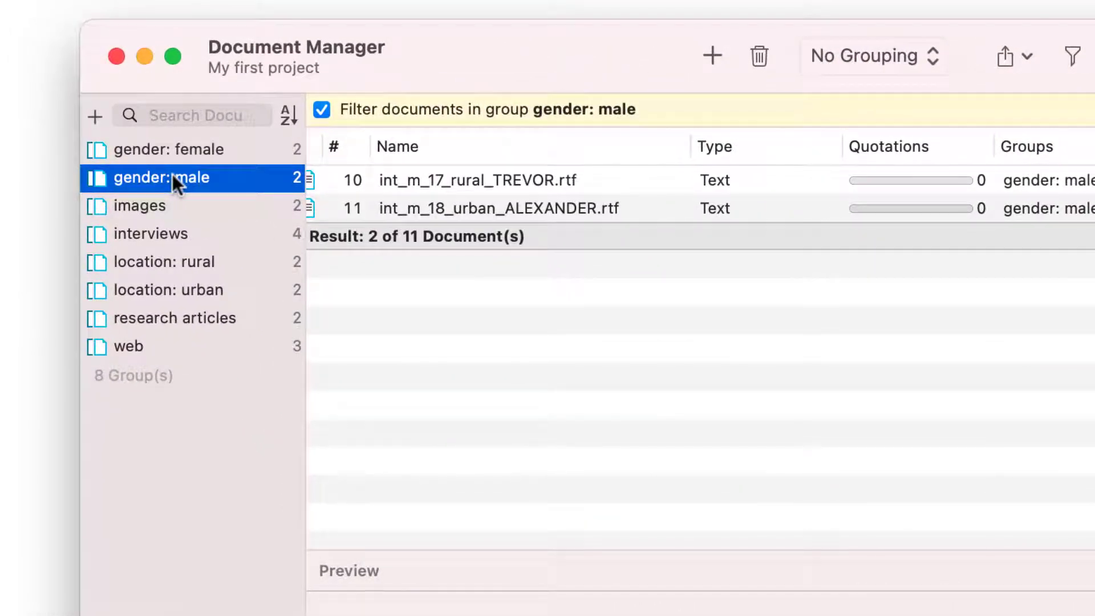
left_click(164, 262)
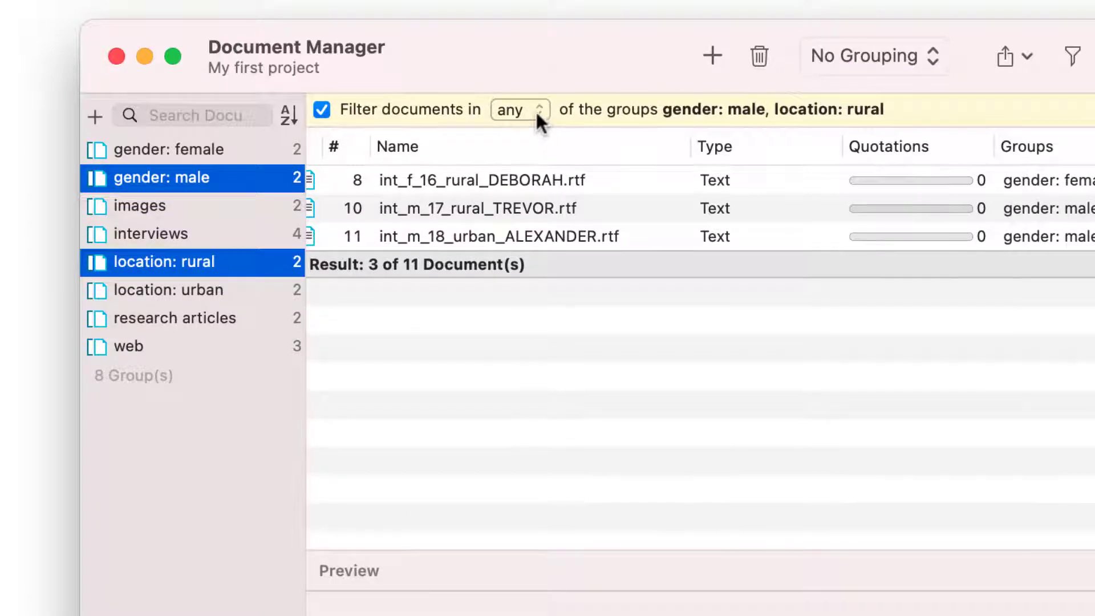
left_click(516, 110)
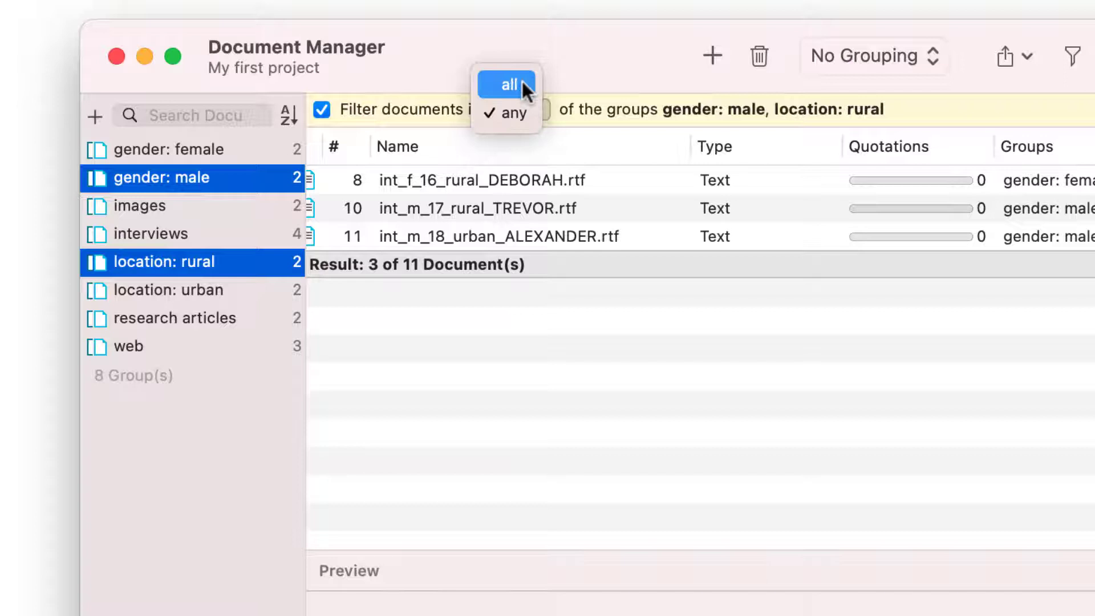
left_click(509, 84)
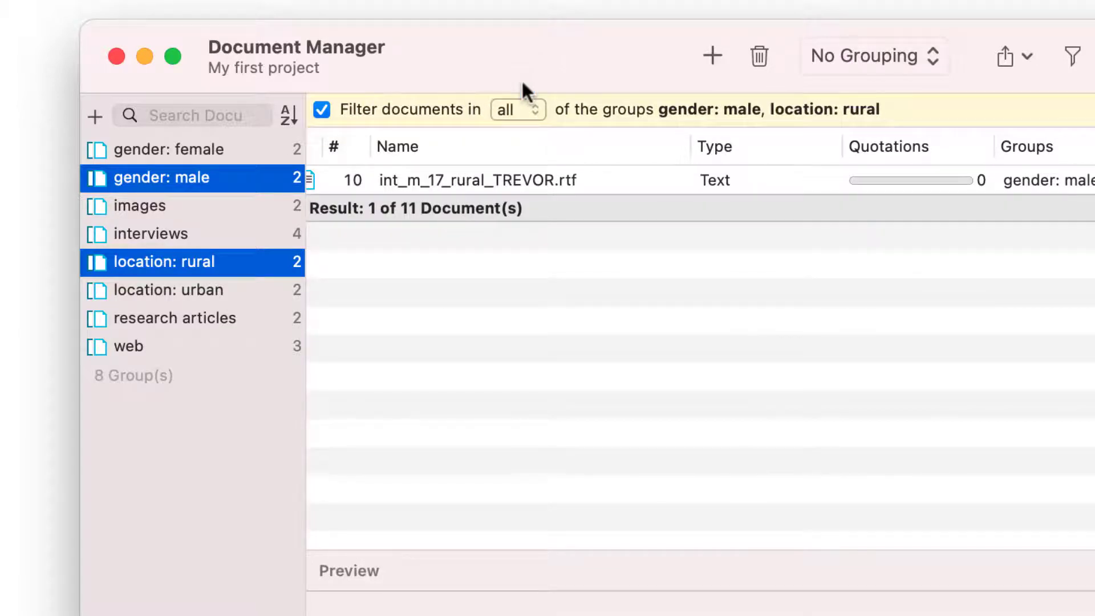